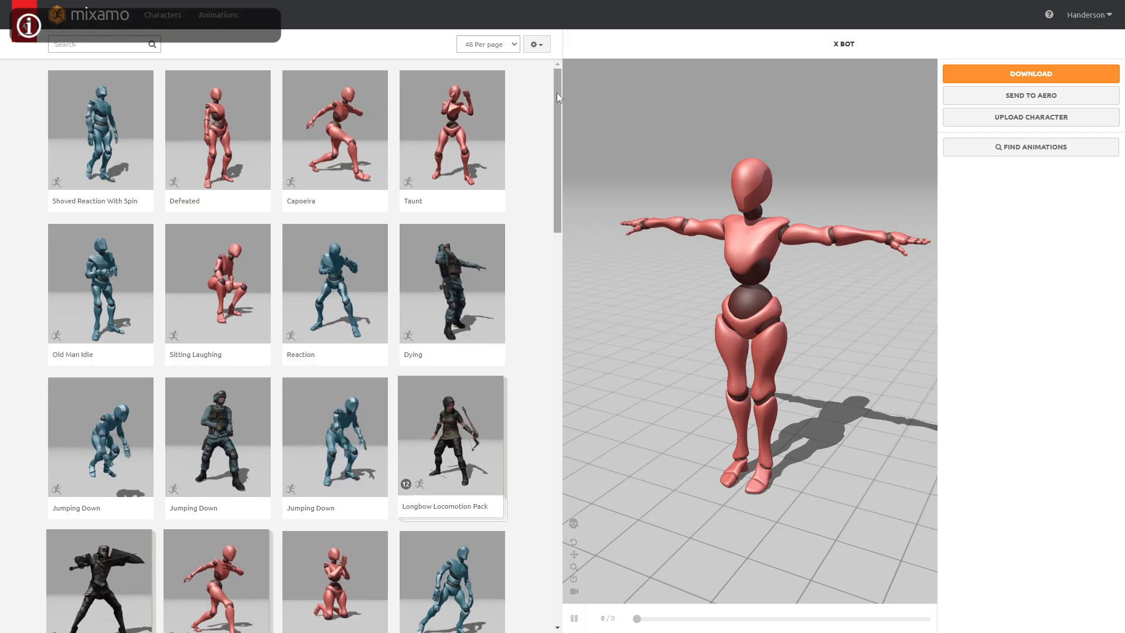
- Log in to Mixamo and pick the Mma Kick animation from the list for X Bot
scroll(down, 3)
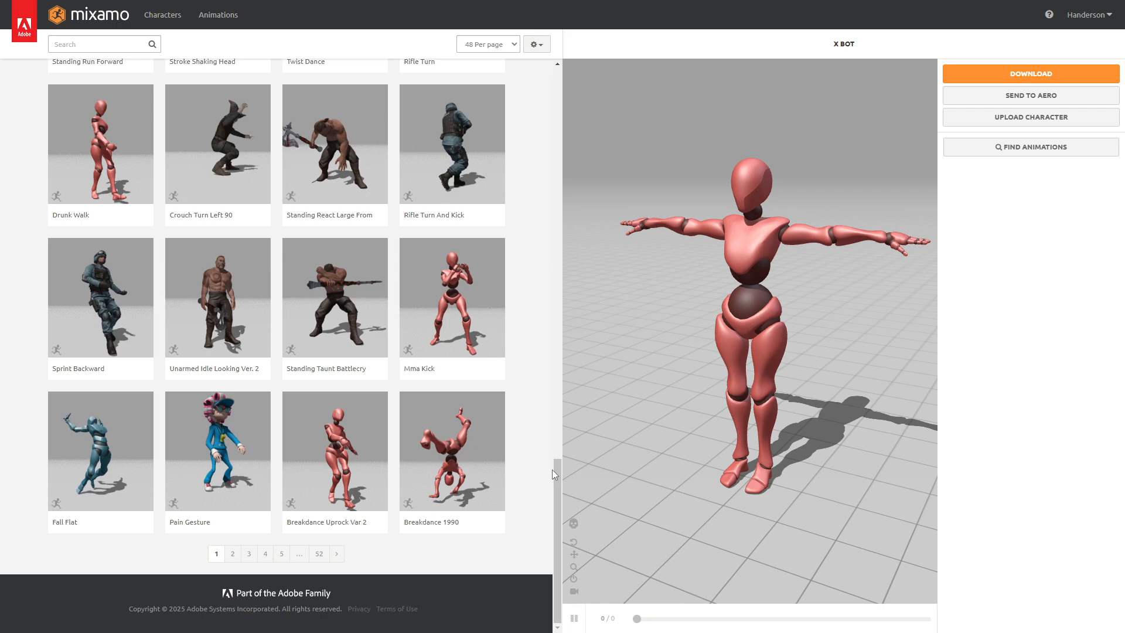
click(451, 298)
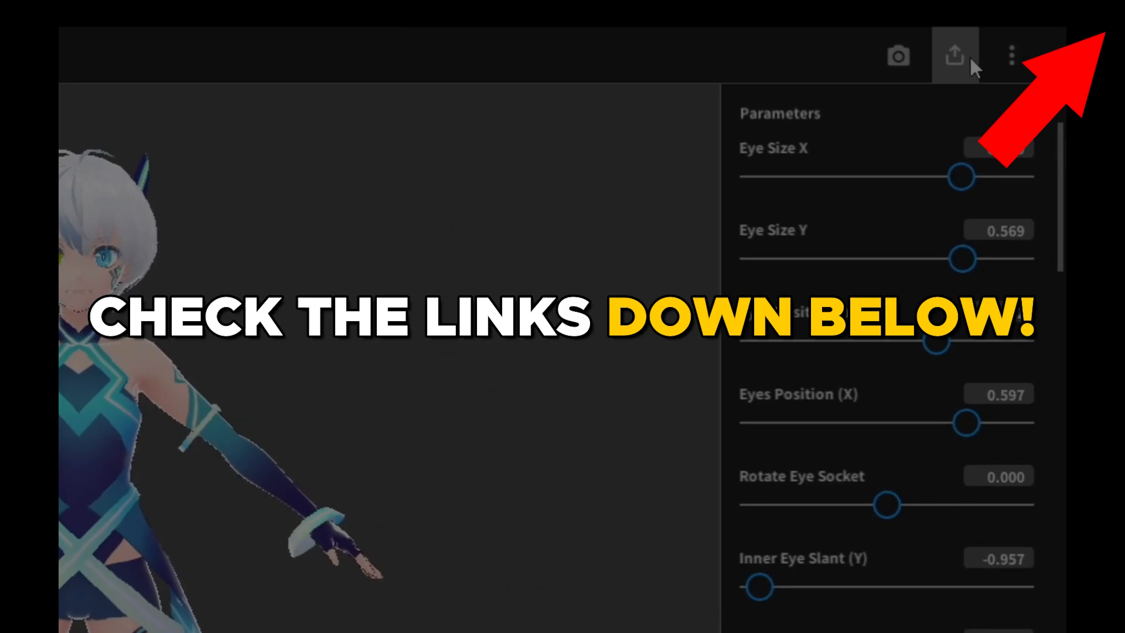
click(954, 56)
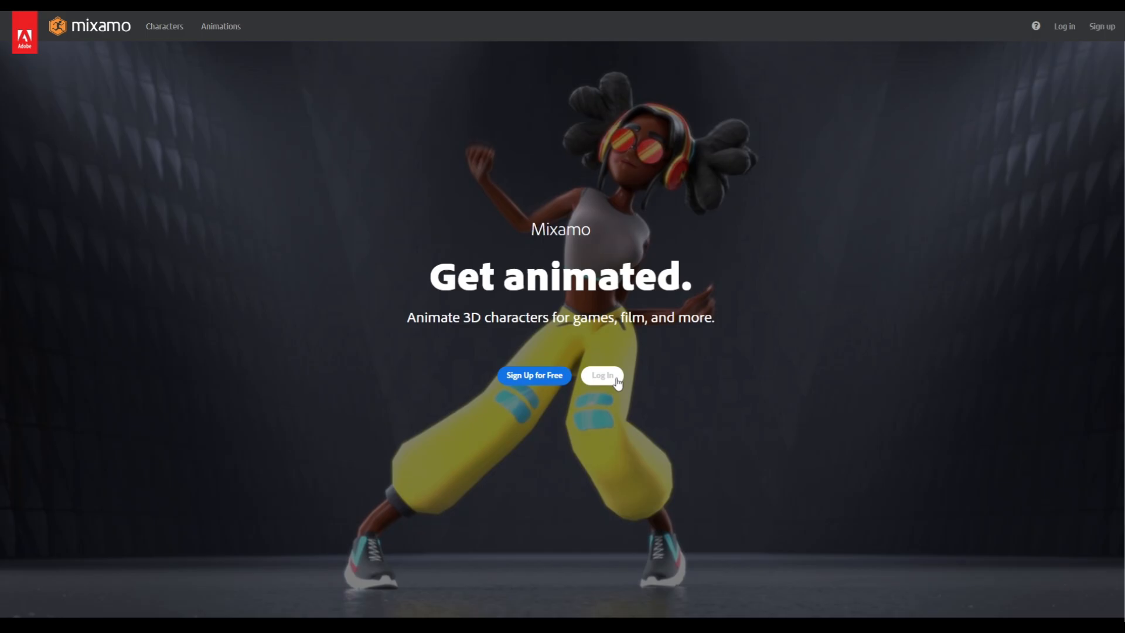
click(601, 375)
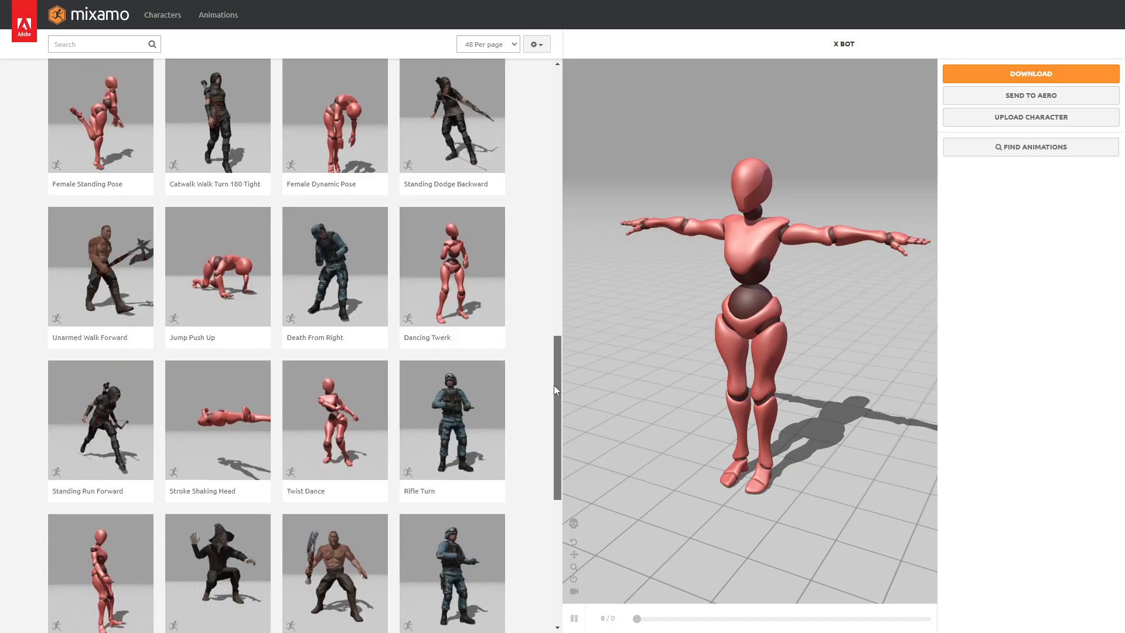
- Preview Mma Kick mirrored with Overdrive 62 and Character Arm-Space 77
scroll(down, 3)
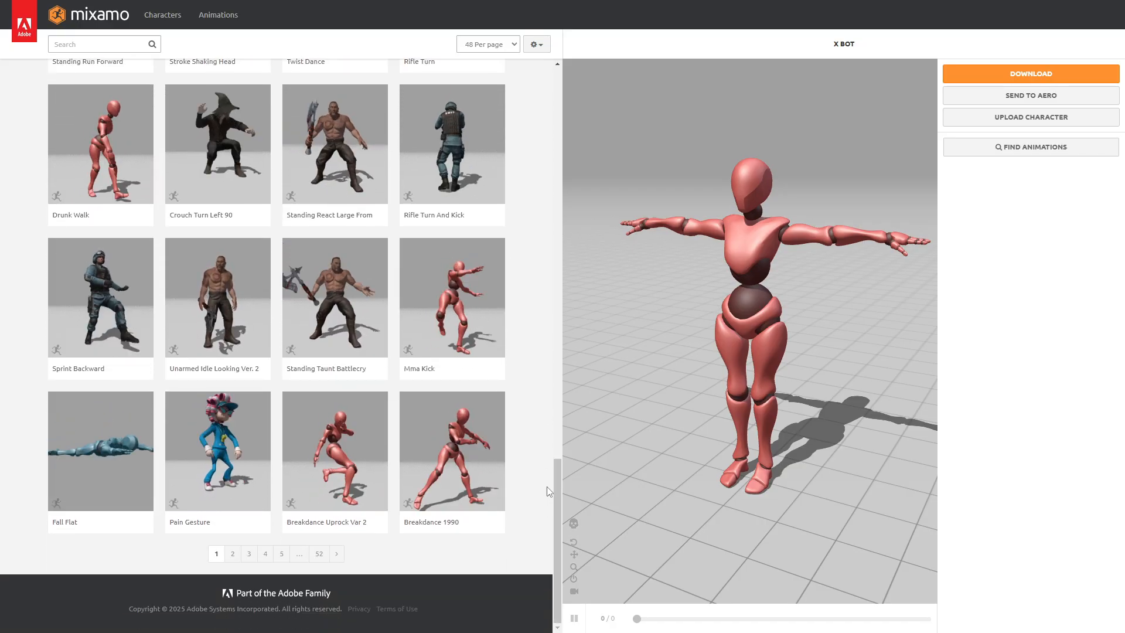
click(452, 296)
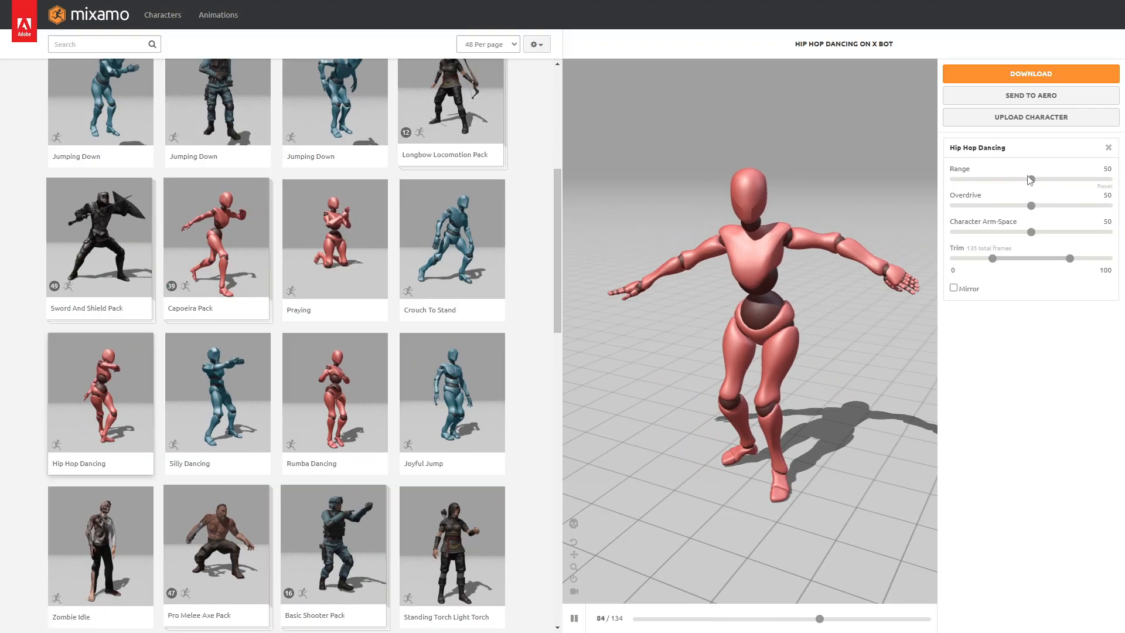
drag(1031, 187, 1115, 186)
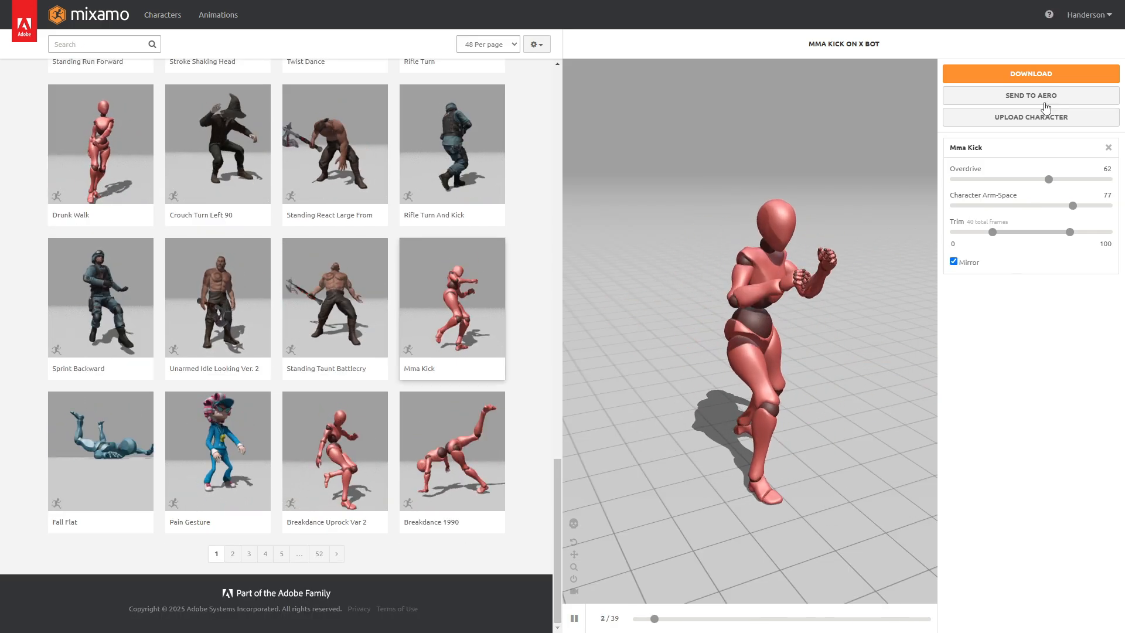
- Download Mma Kick on X Bot as FBX with skin at 30 fps
click(1030, 73)
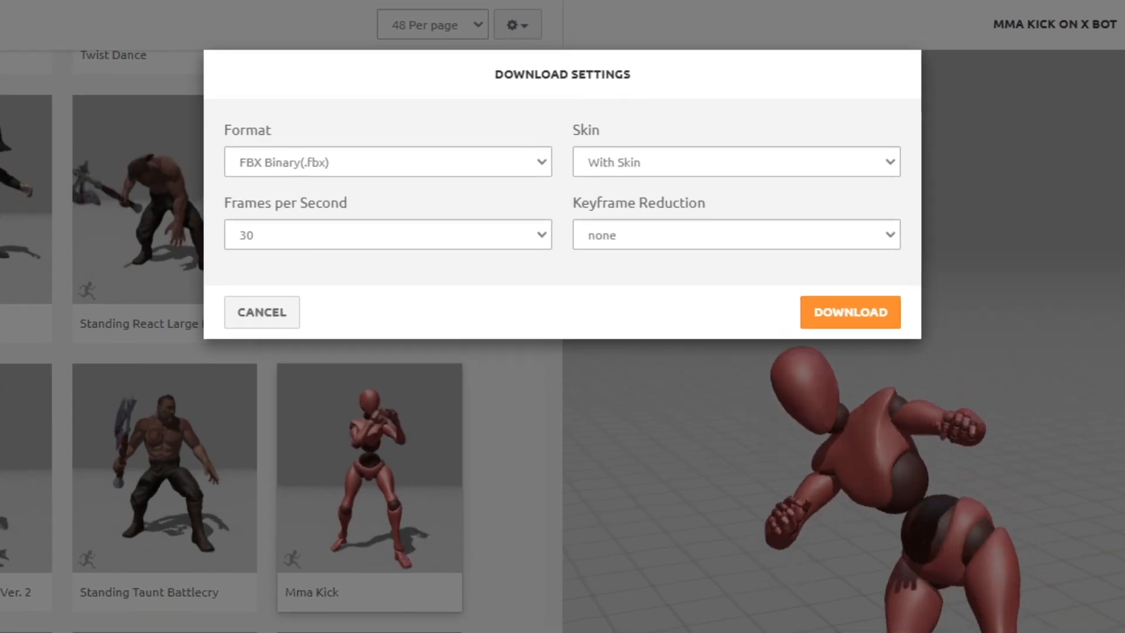
click(387, 162)
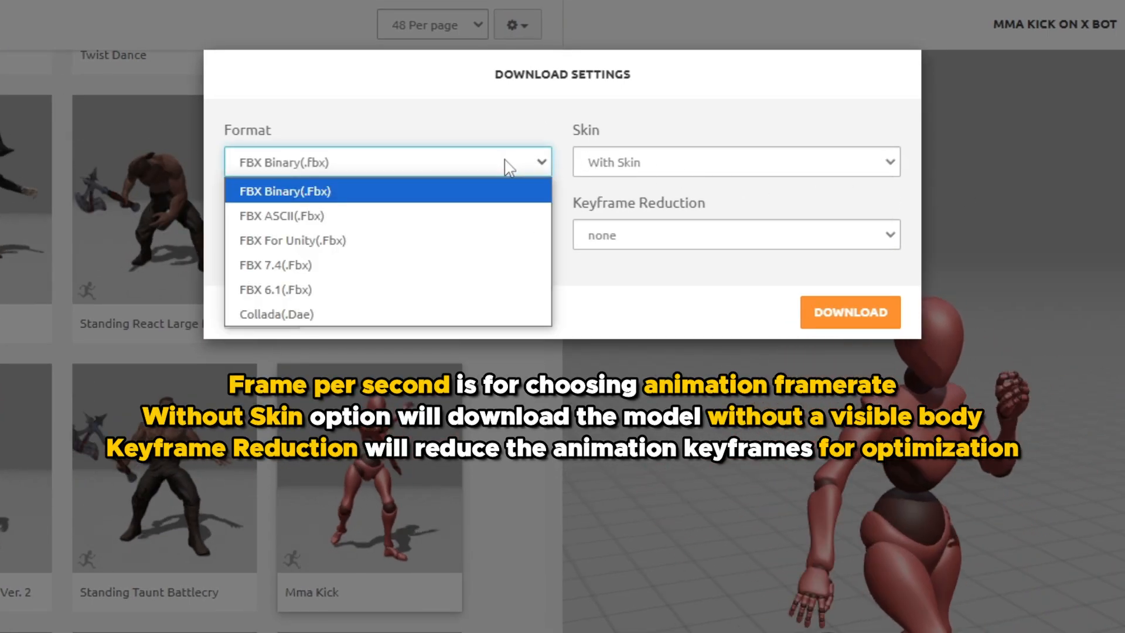
click(850, 312)
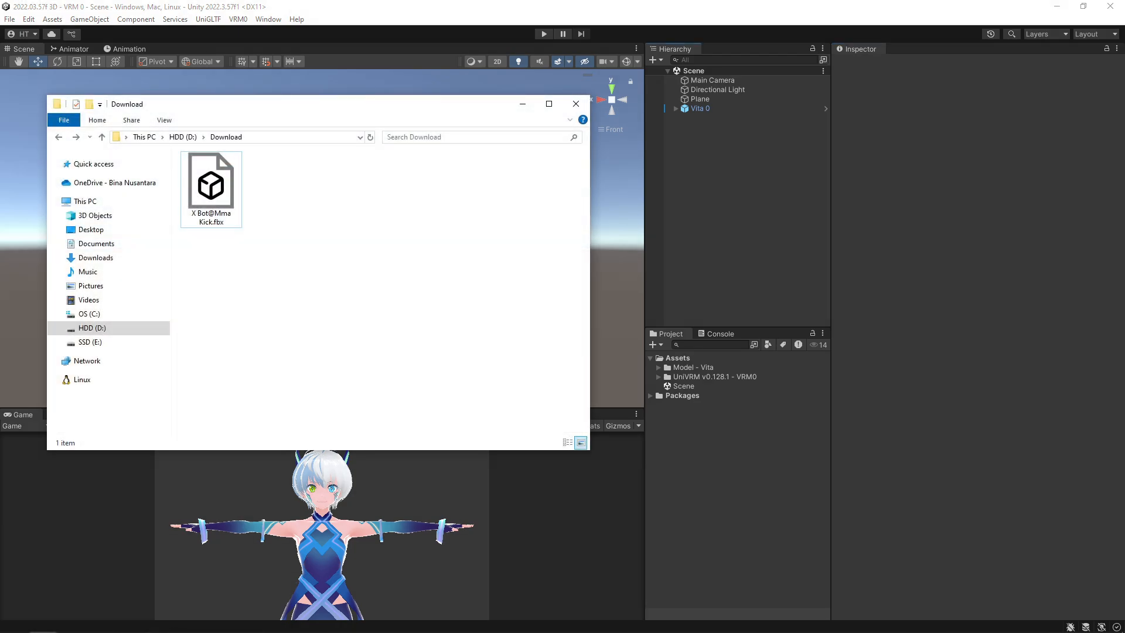
- Drag X Bot@Mma Kick.fbx from the Download folder into the project's Assets
click(210, 180)
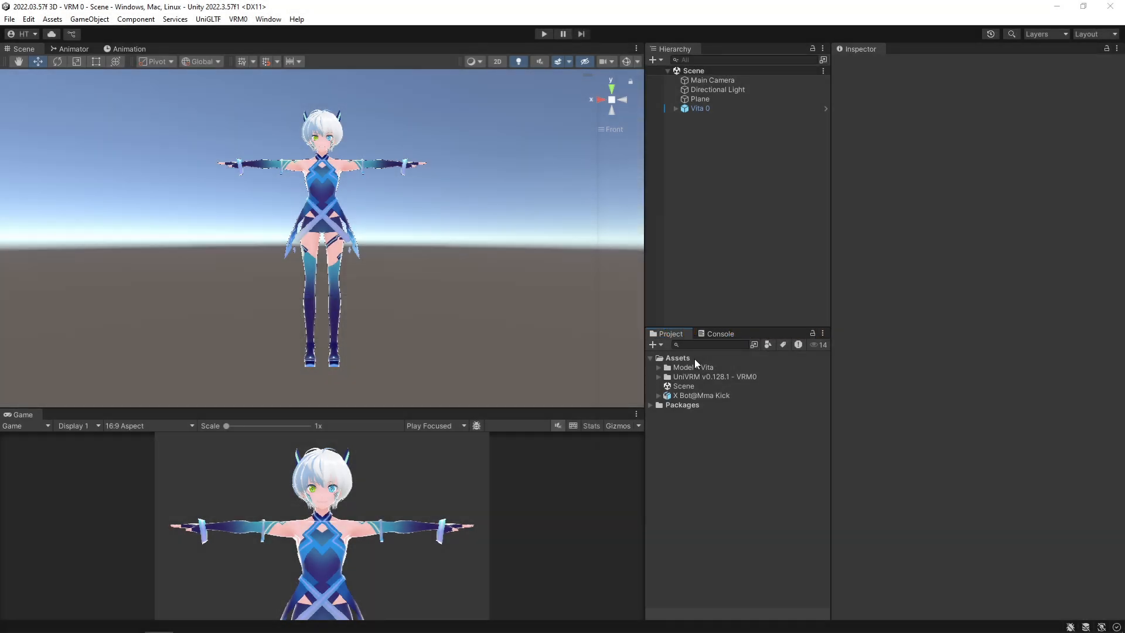
- Select the X Bot@Mma Kick asset and play its kick clip preview (frames 0-77)
click(702, 394)
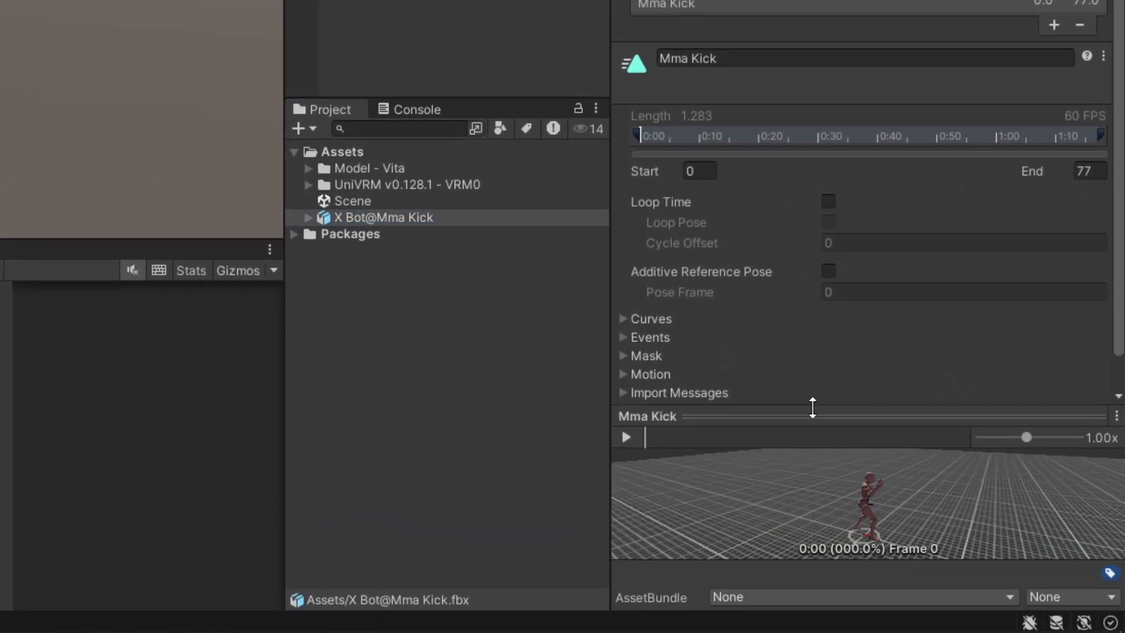
click(625, 437)
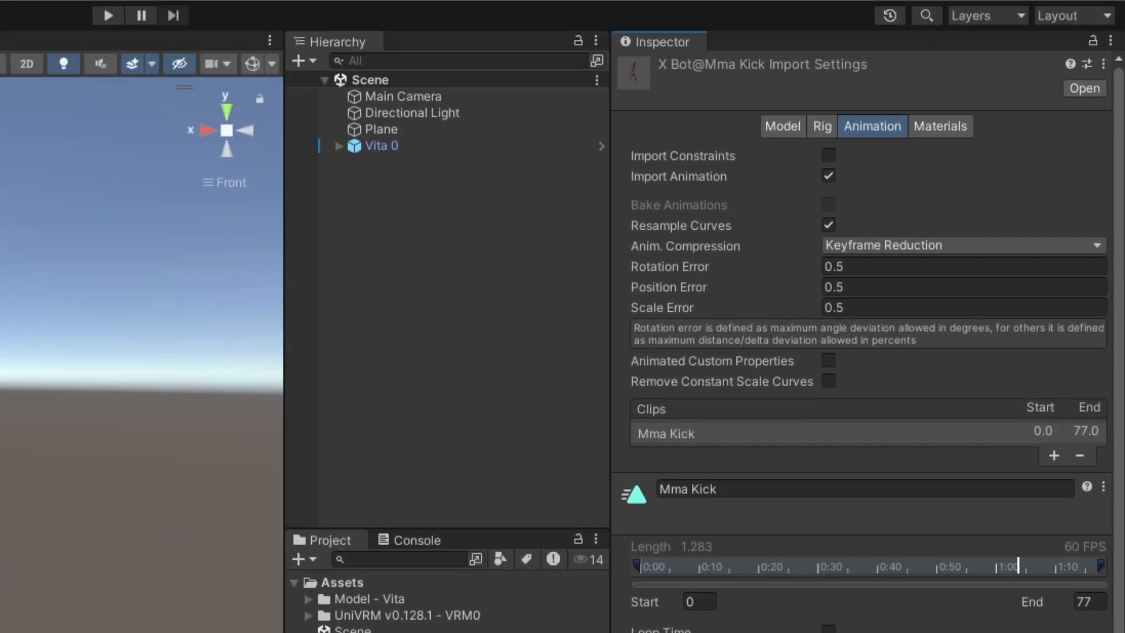
- Set the Mma Kick asset's Anim. Compression to Off
click(963, 245)
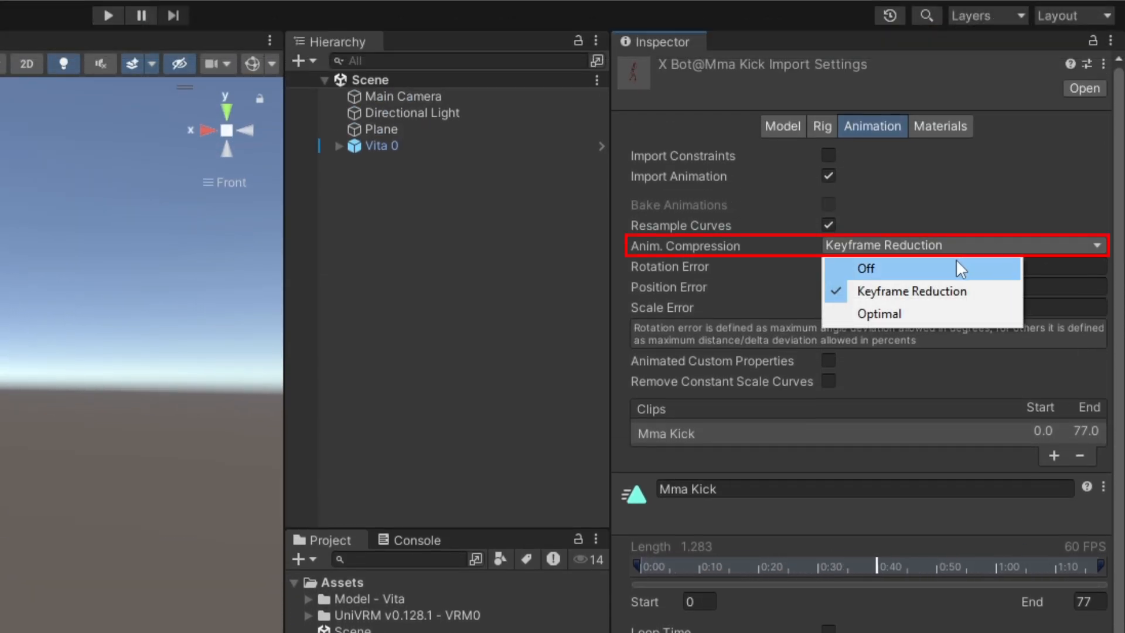
click(865, 268)
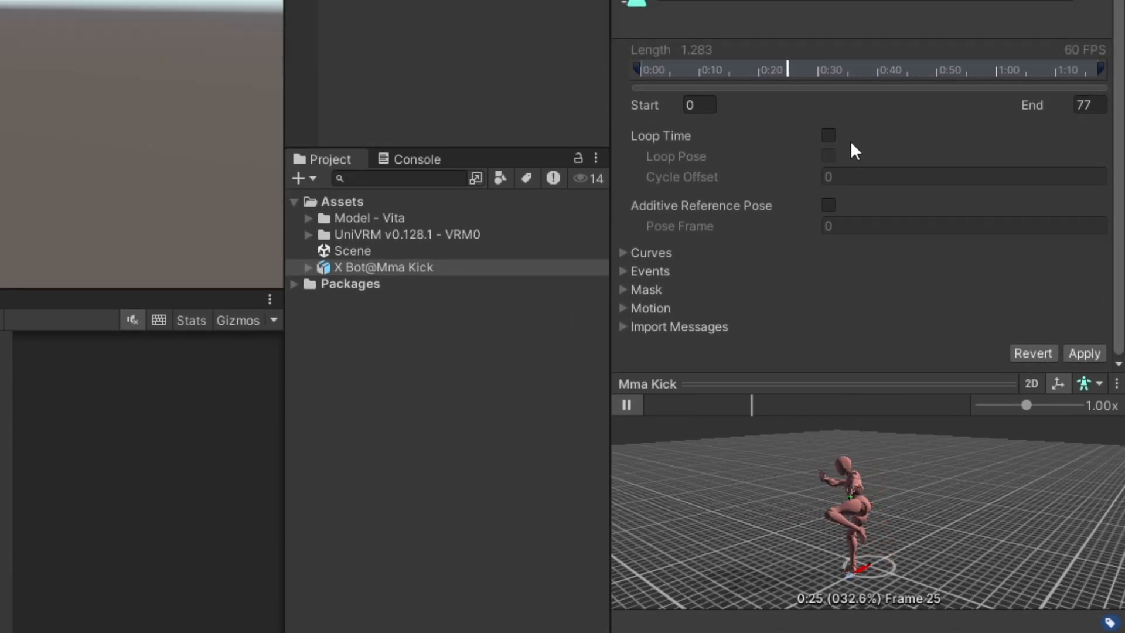
click(827, 136)
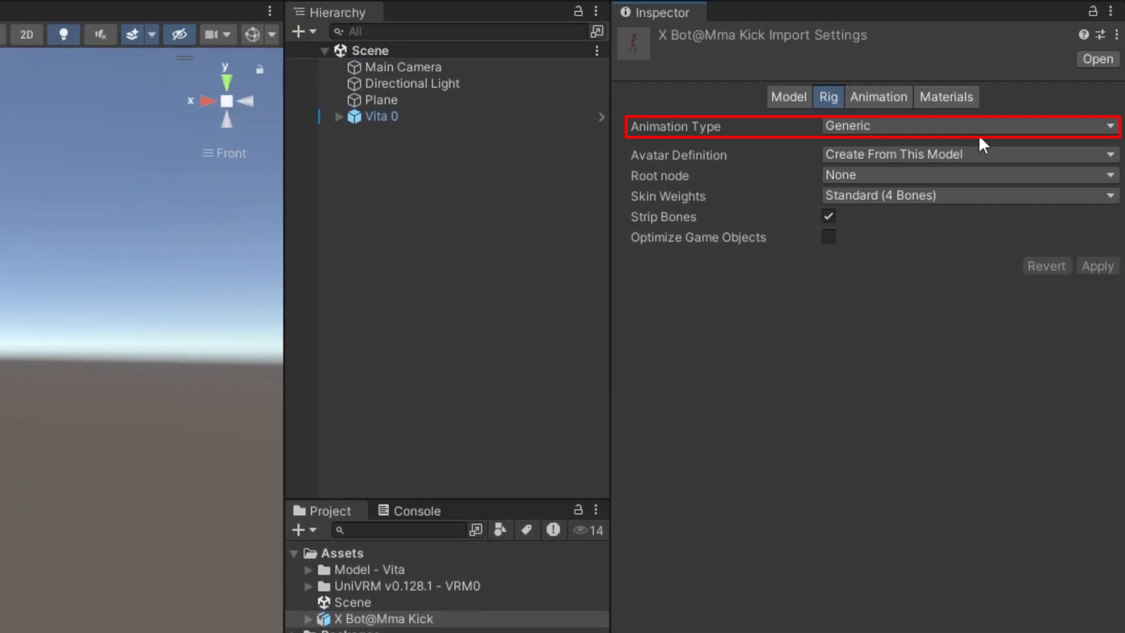
- Set the rig Animation Type to Humanoid and apply it
click(966, 125)
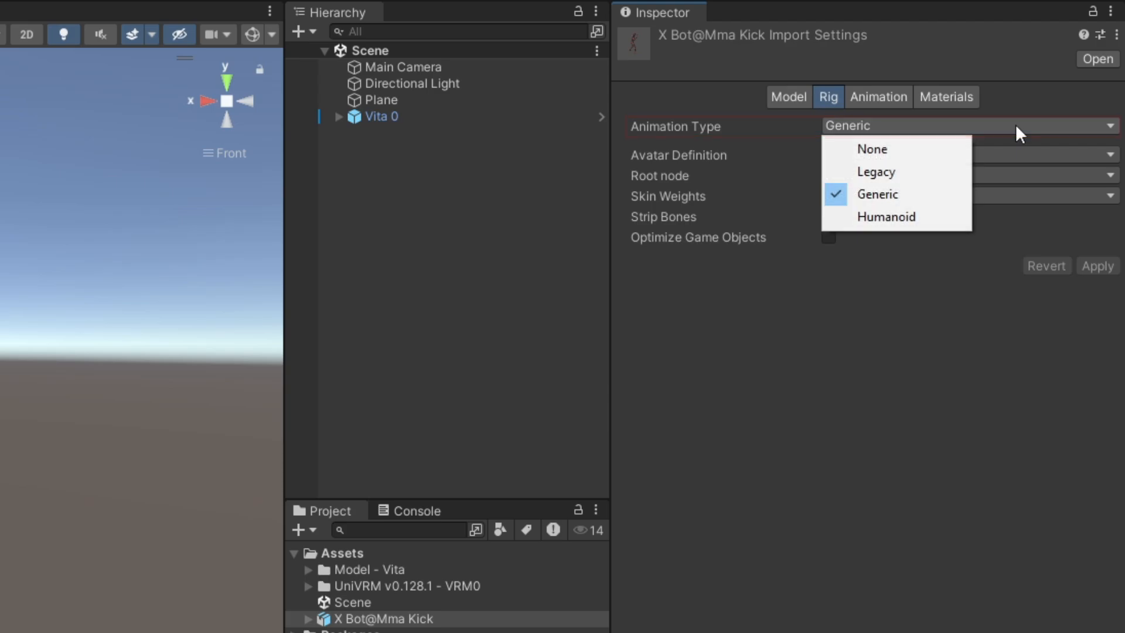
click(886, 217)
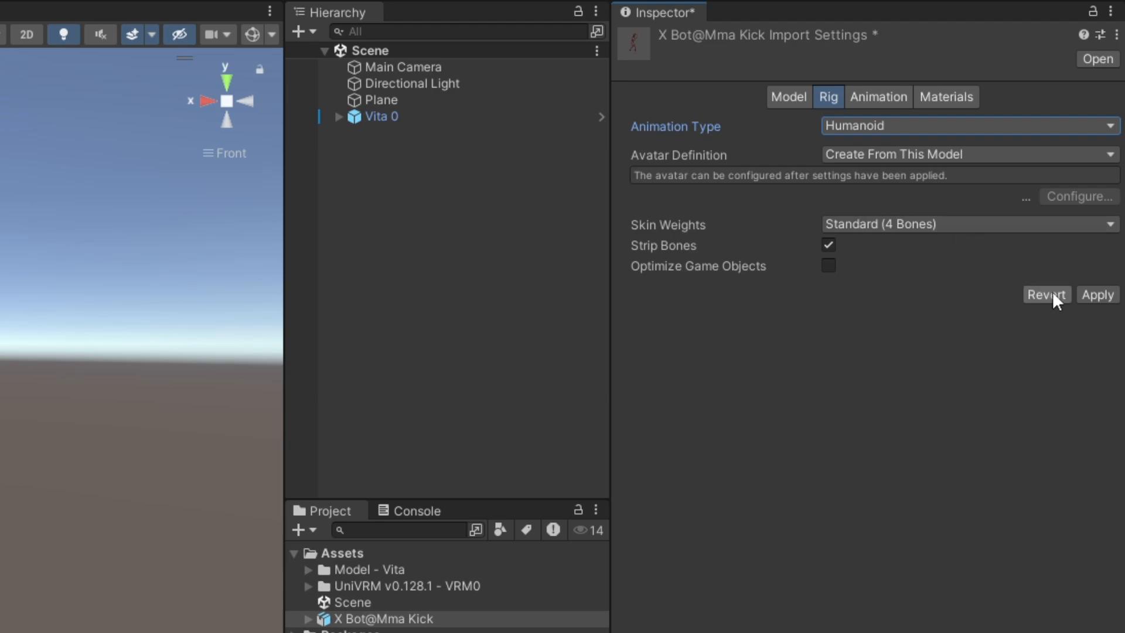
click(1096, 294)
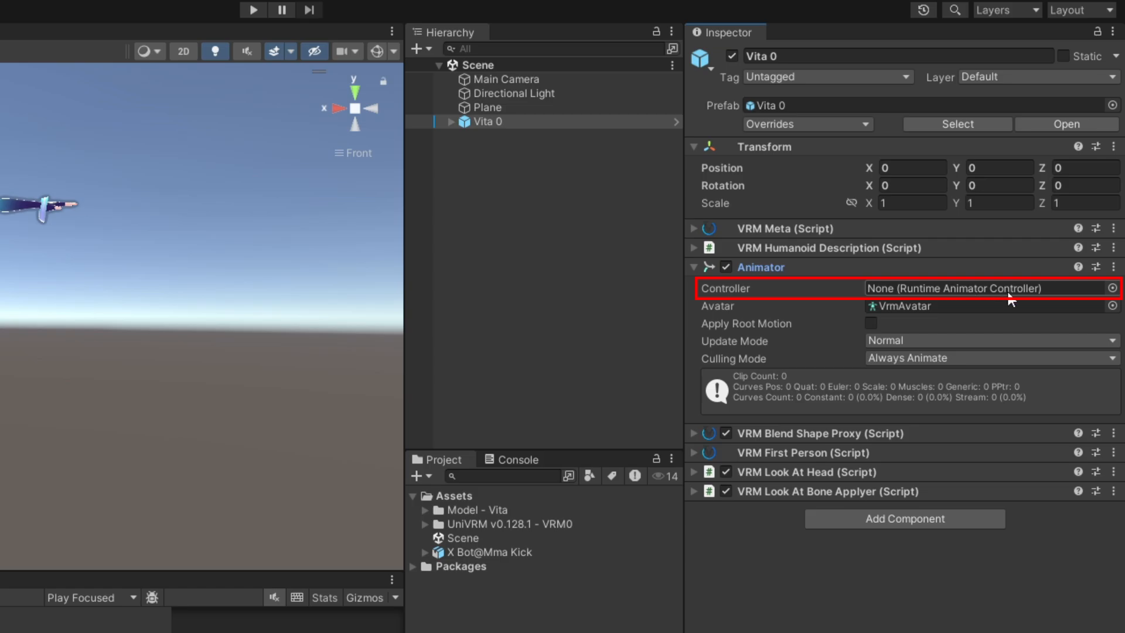
- Bring up the asset creation menu in the Project panel
right_click(689, 358)
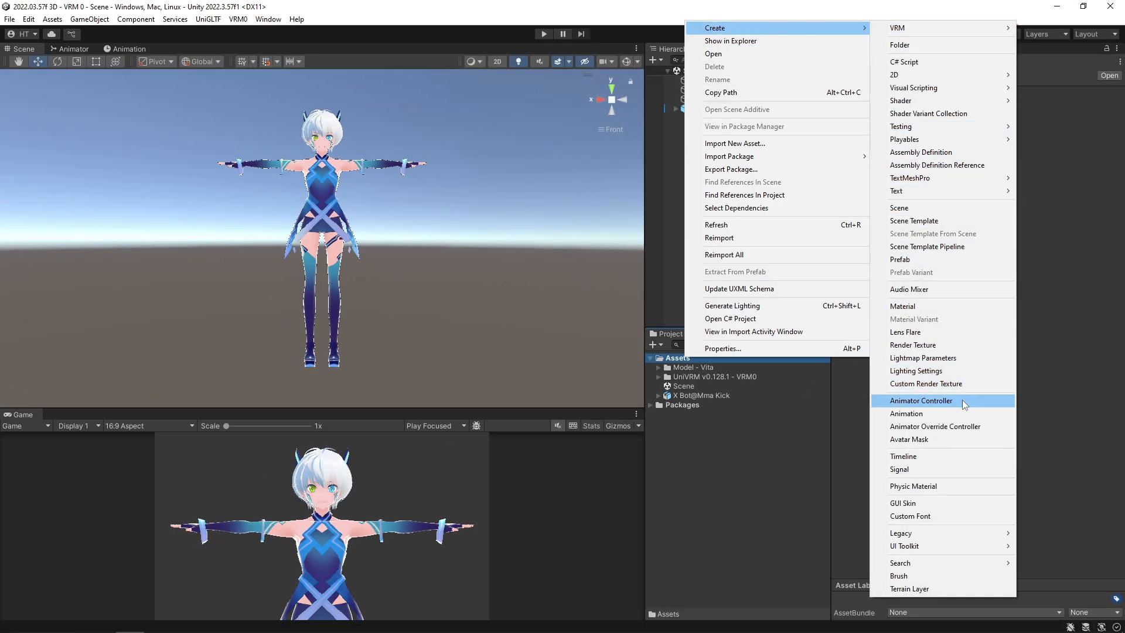
- Create an Animator controller asset named Animator and assign it to Vita 0's Animator
click(921, 400)
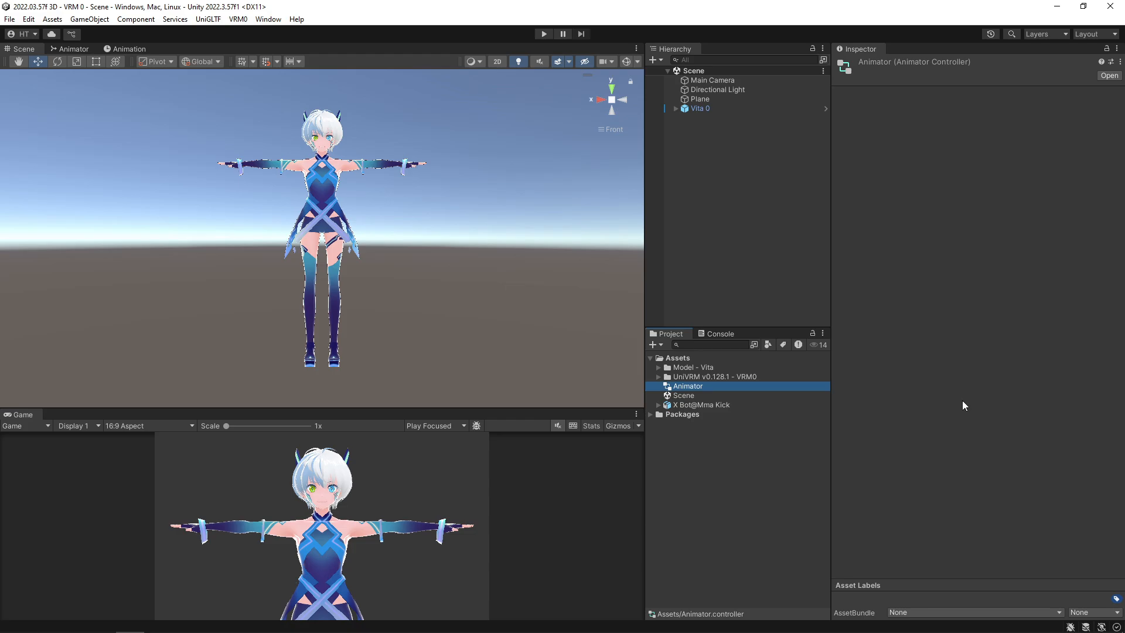
click(699, 108)
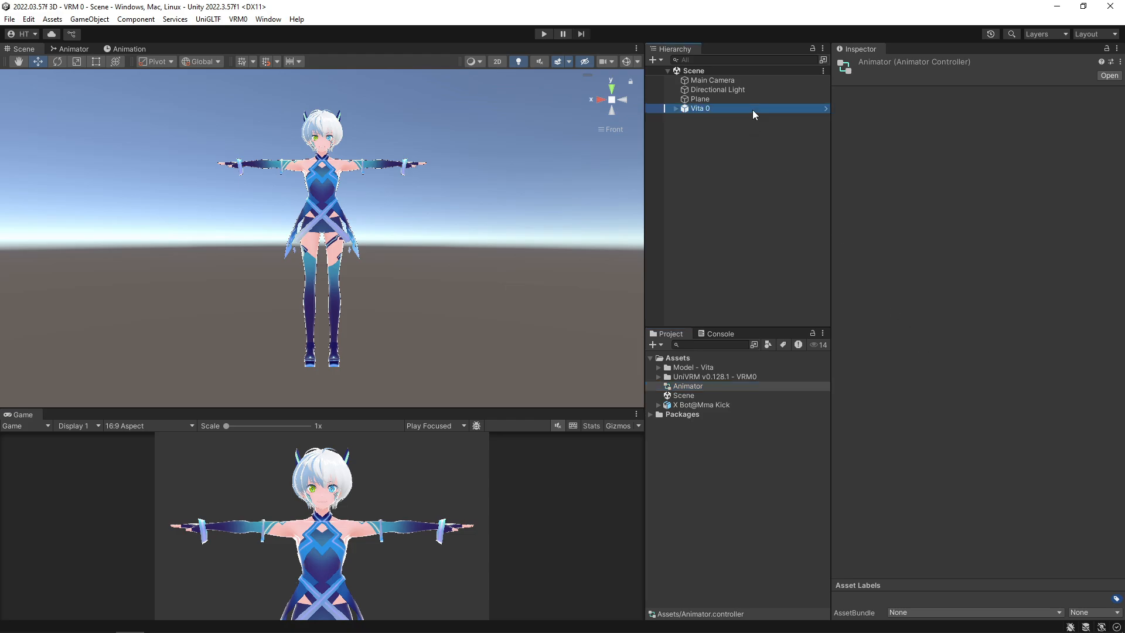
click(701, 108)
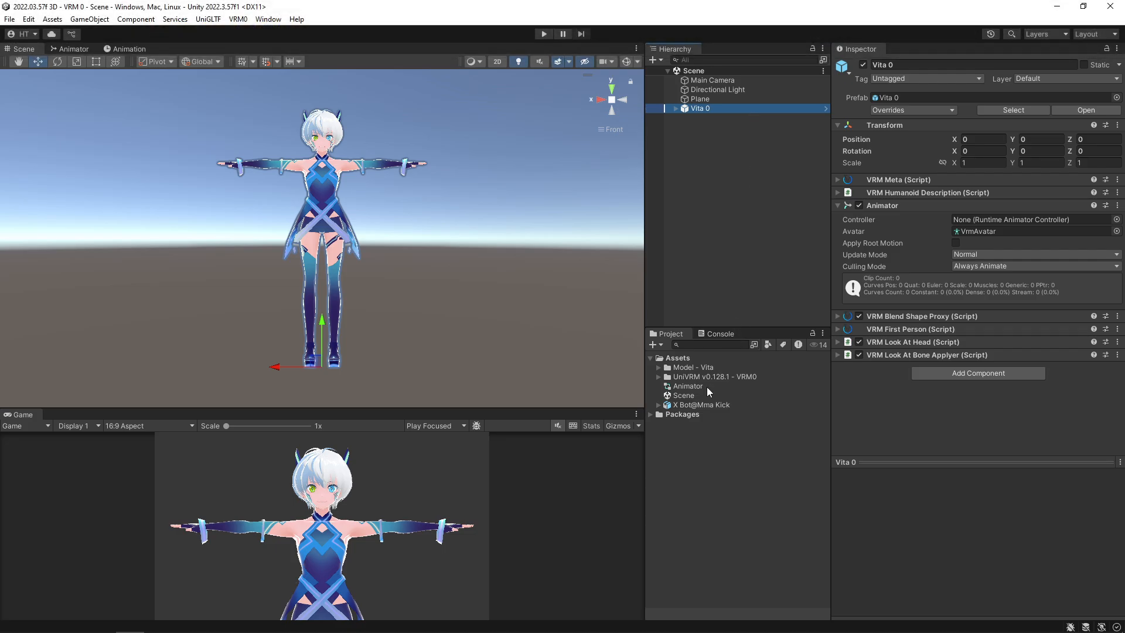
click(1027, 220)
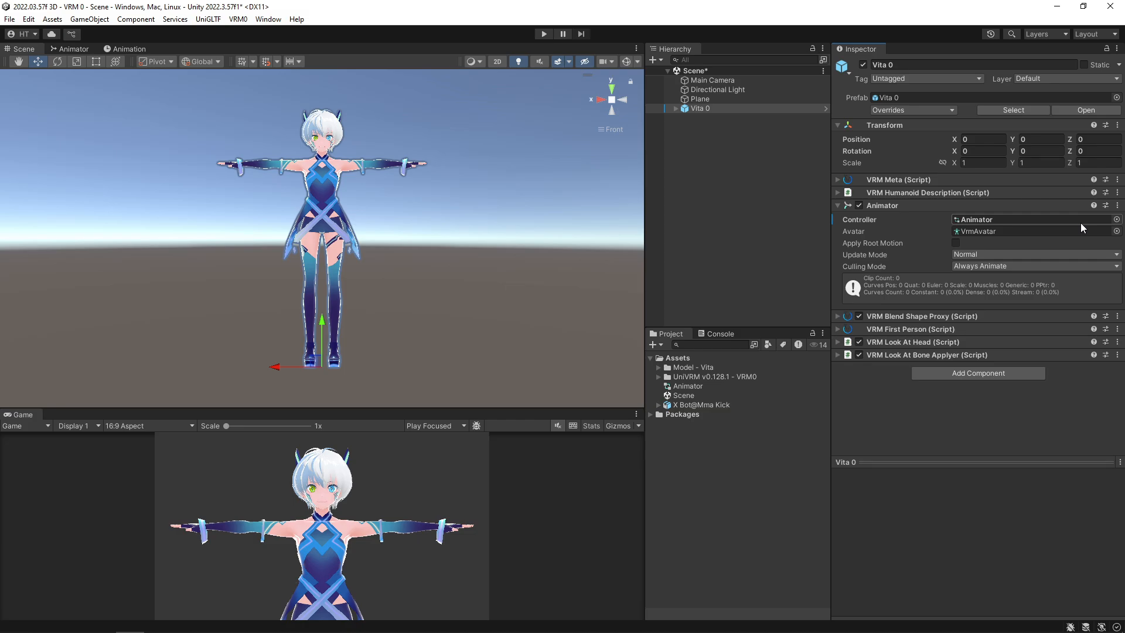
click(267, 19)
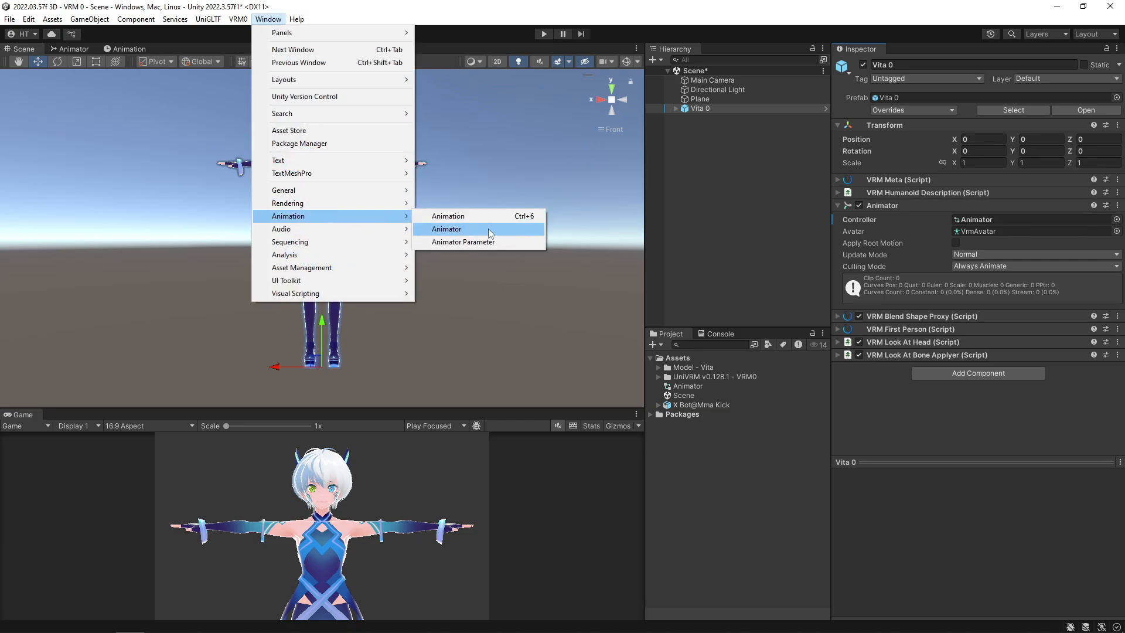
- Show the Animator window with the empty graph of Any State, Entry and Exit
click(446, 229)
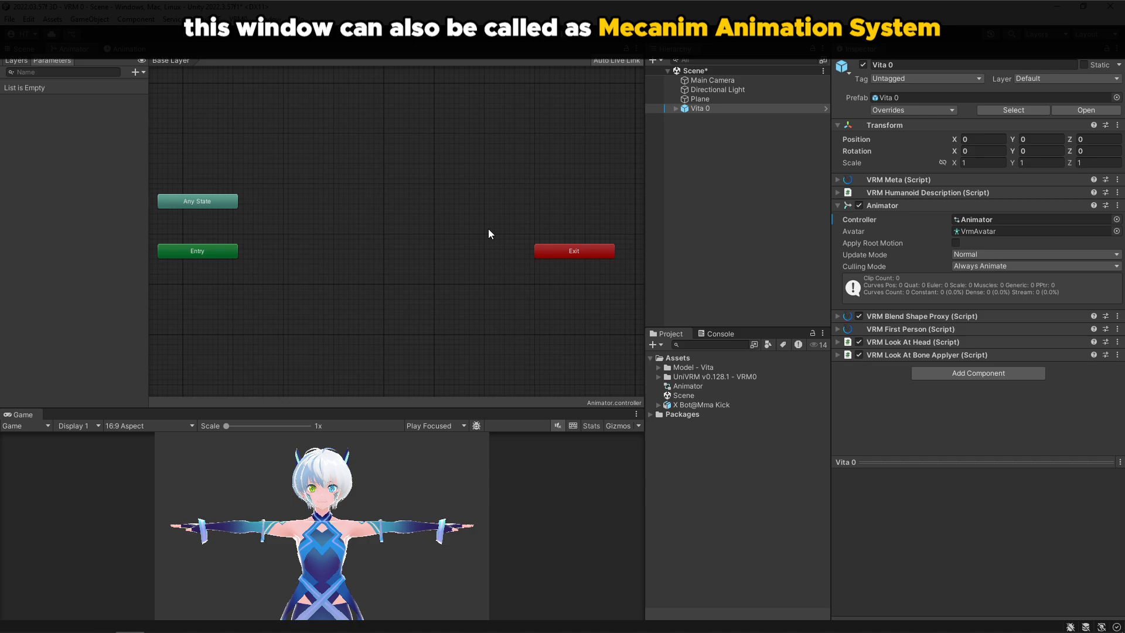
click(543, 20)
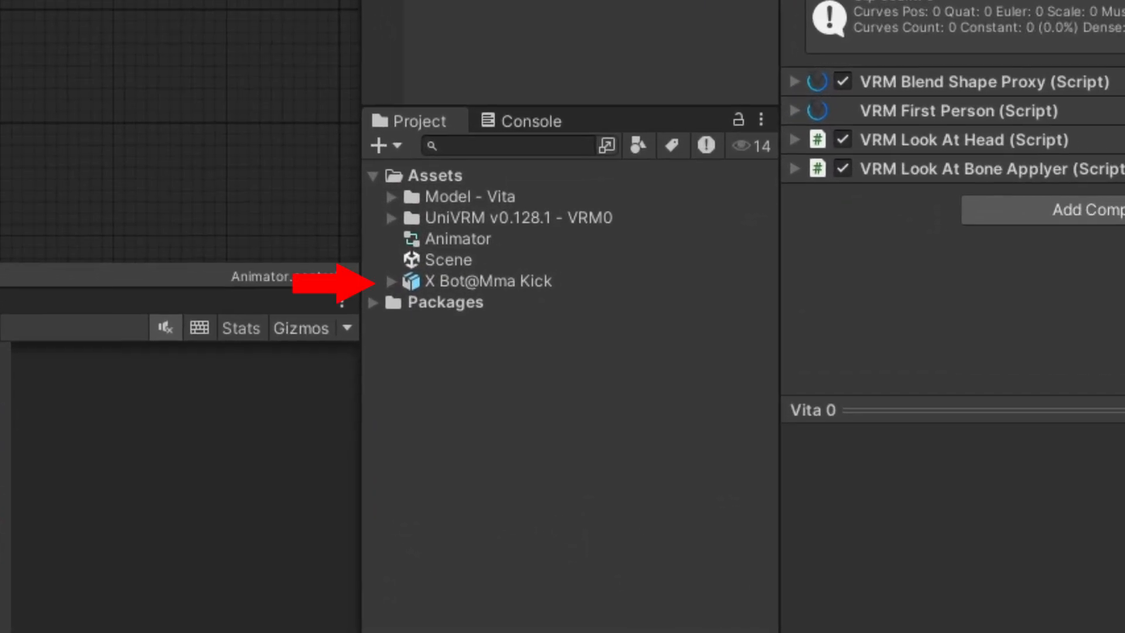
- Drag the Mma Kick clip into the Base Layer as the default state linked from Entry
click(391, 280)
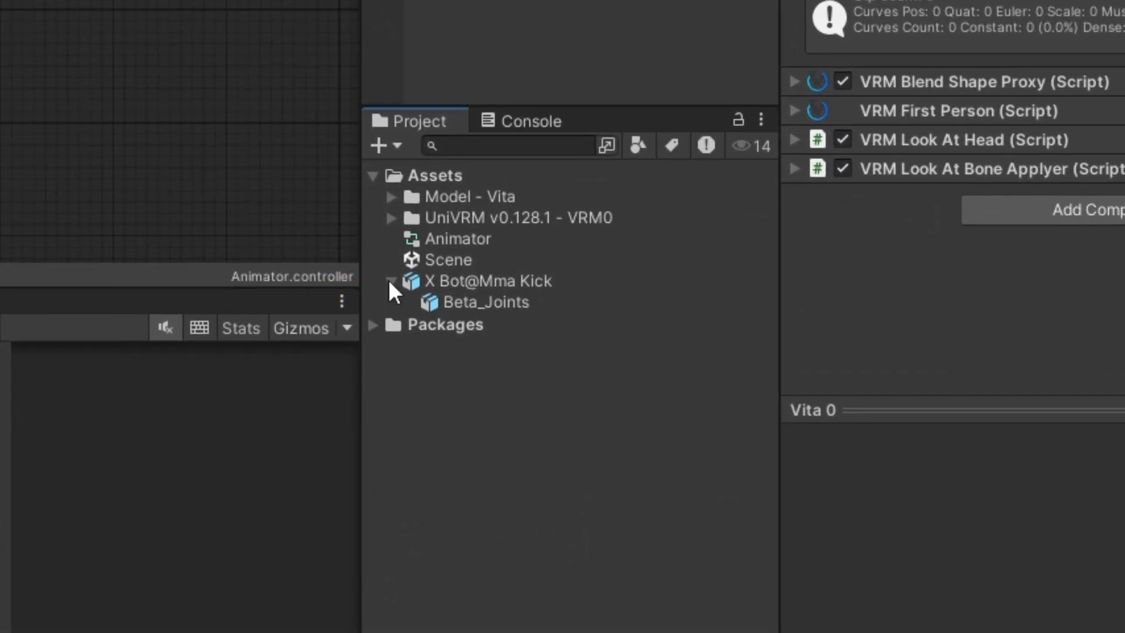
click(393, 280)
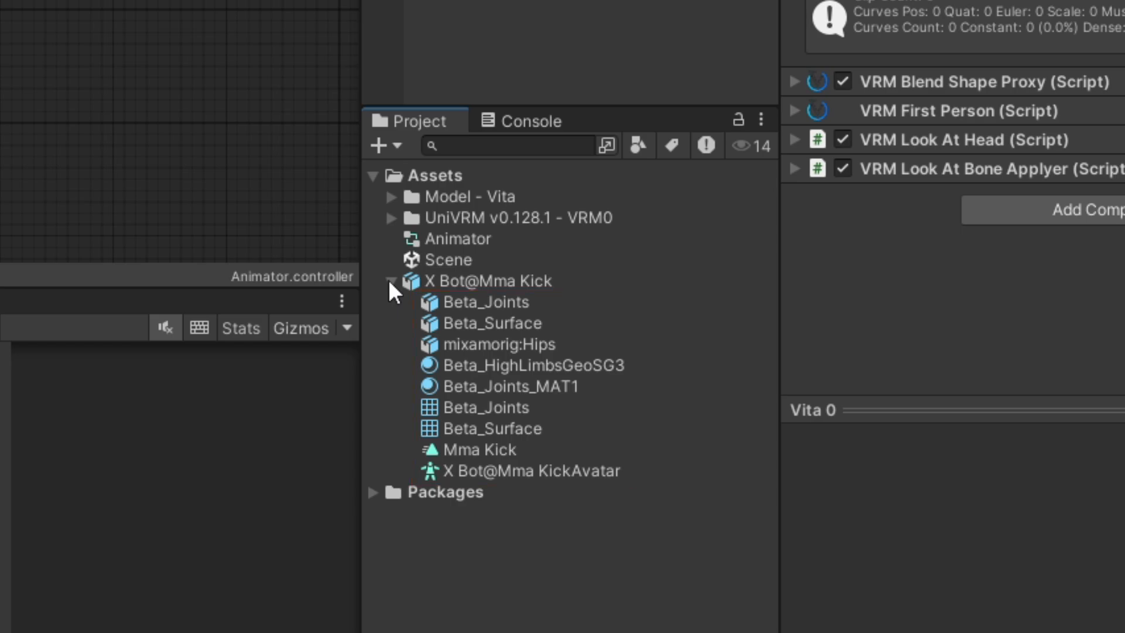
click(470, 449)
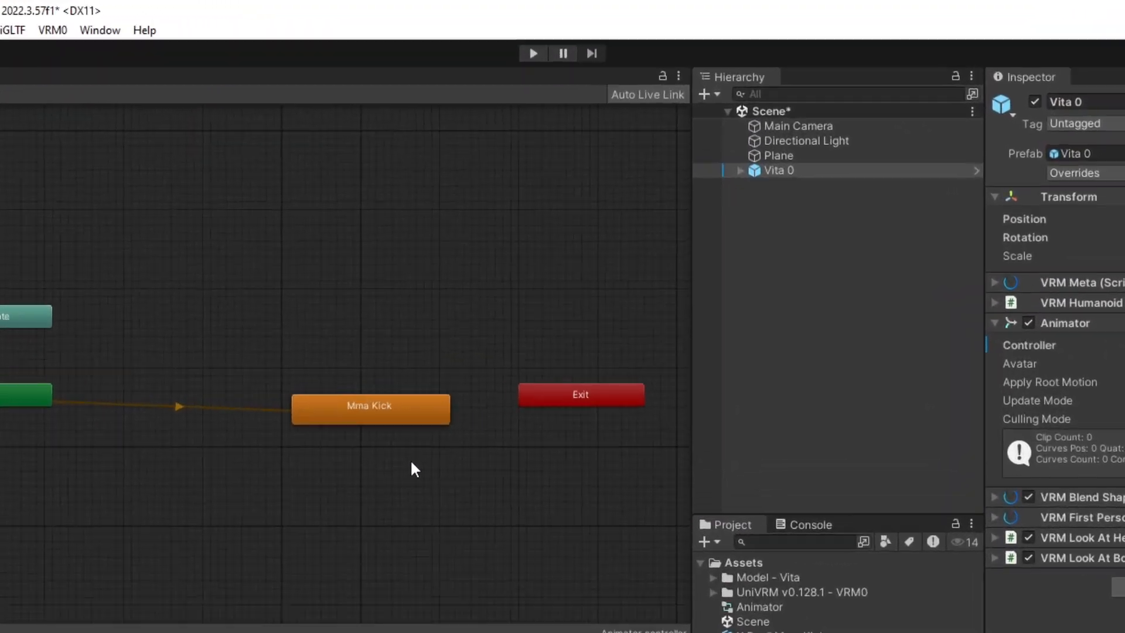
- Run the scene to watch Vita perform the Mma Kick, then stop play mode
click(532, 53)
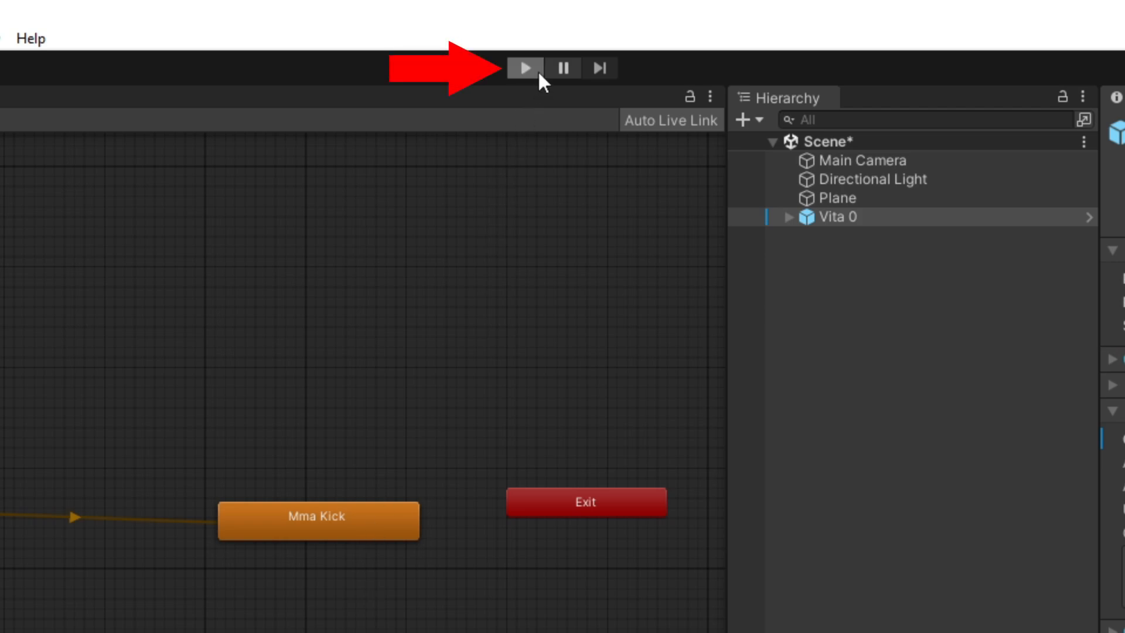
click(522, 68)
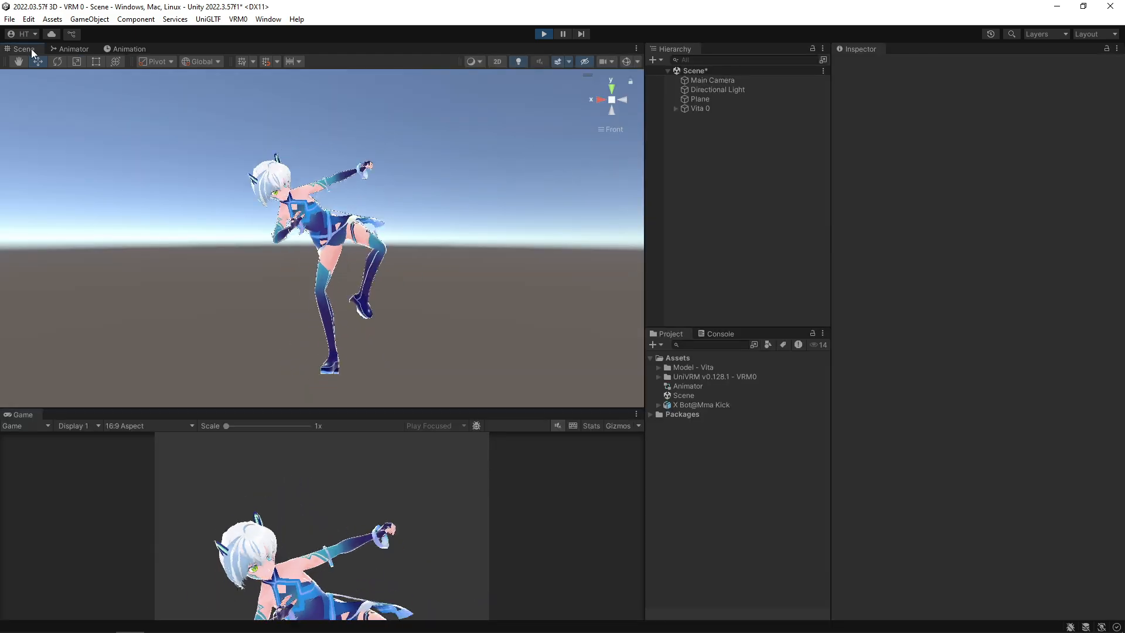
click(542, 34)
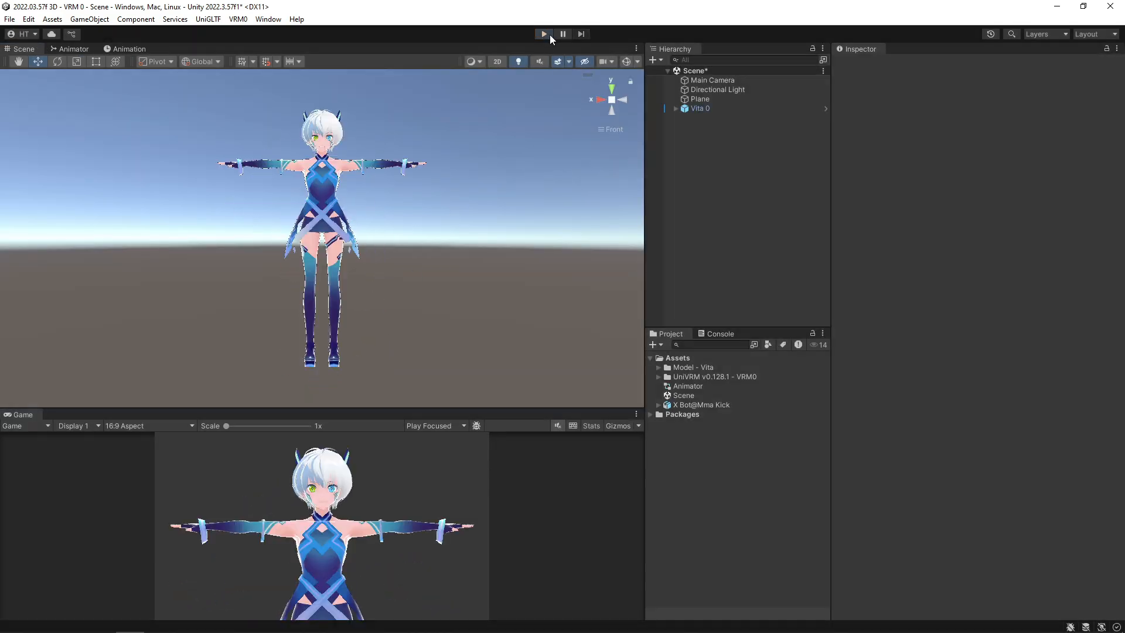
- Select Vita 0 and recheck its Animator component
click(699, 107)
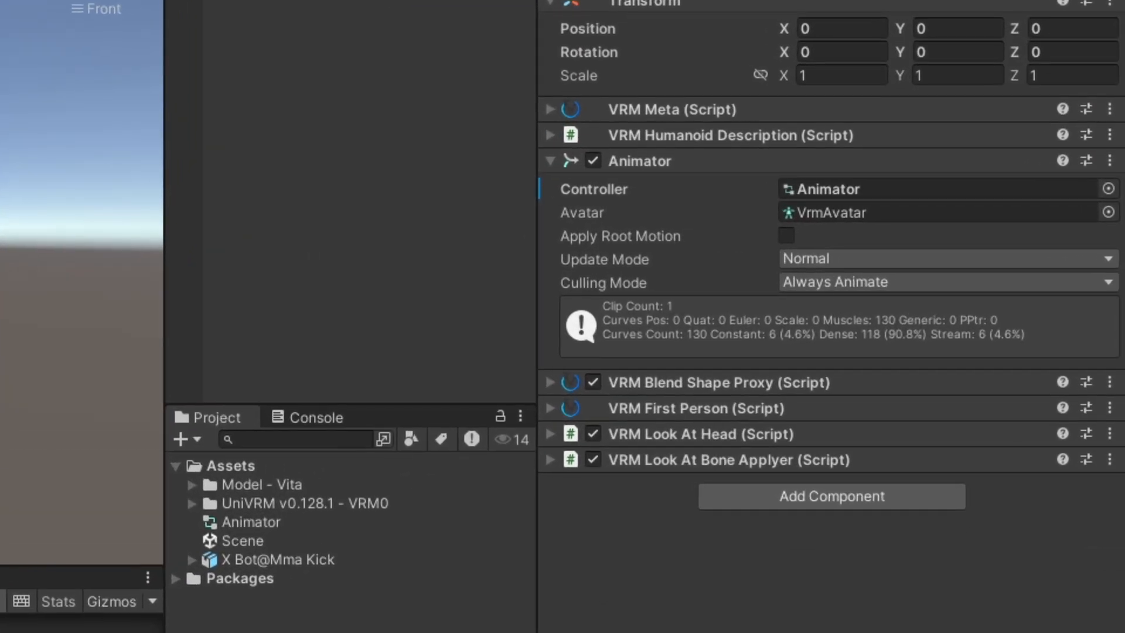
click(785, 235)
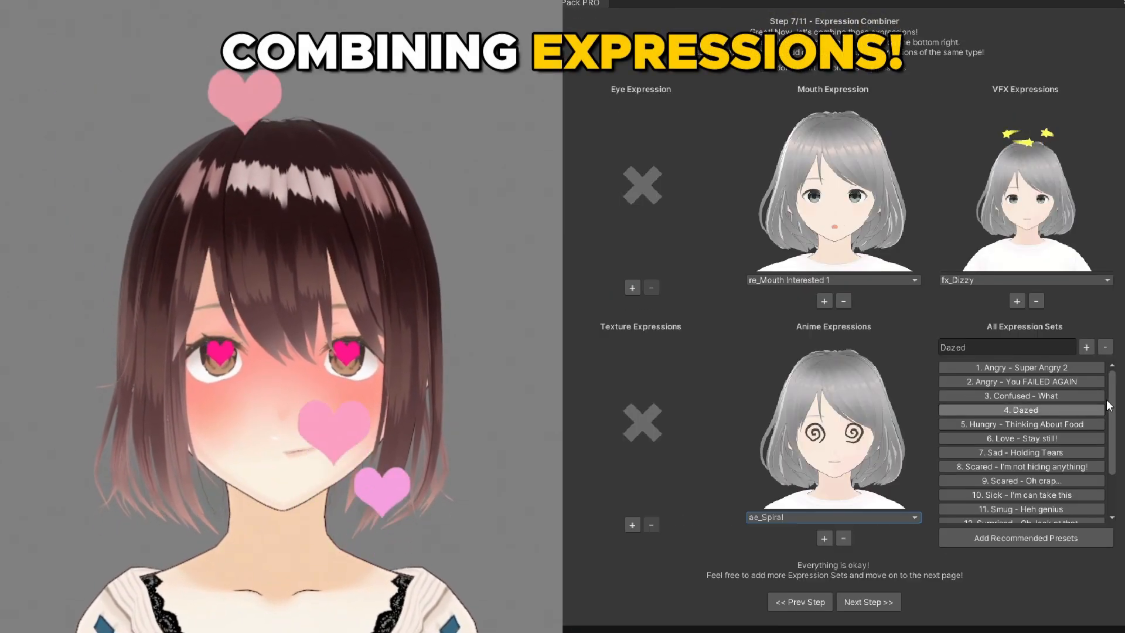
click(868, 601)
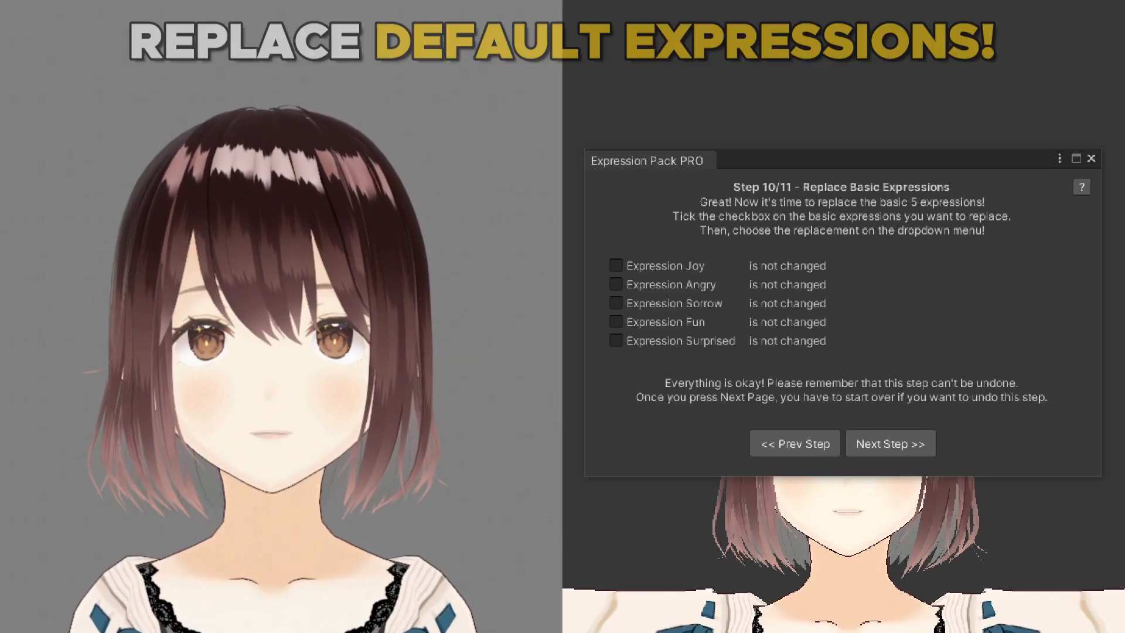